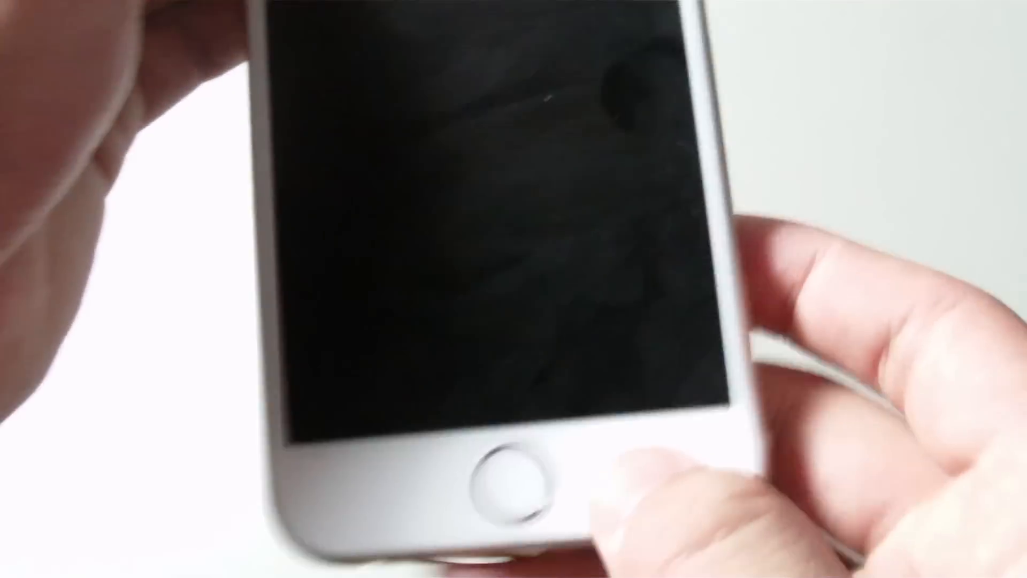
# Wake the iPhone 6 so the home screen of apps is showing.
pyautogui.click(511, 472)
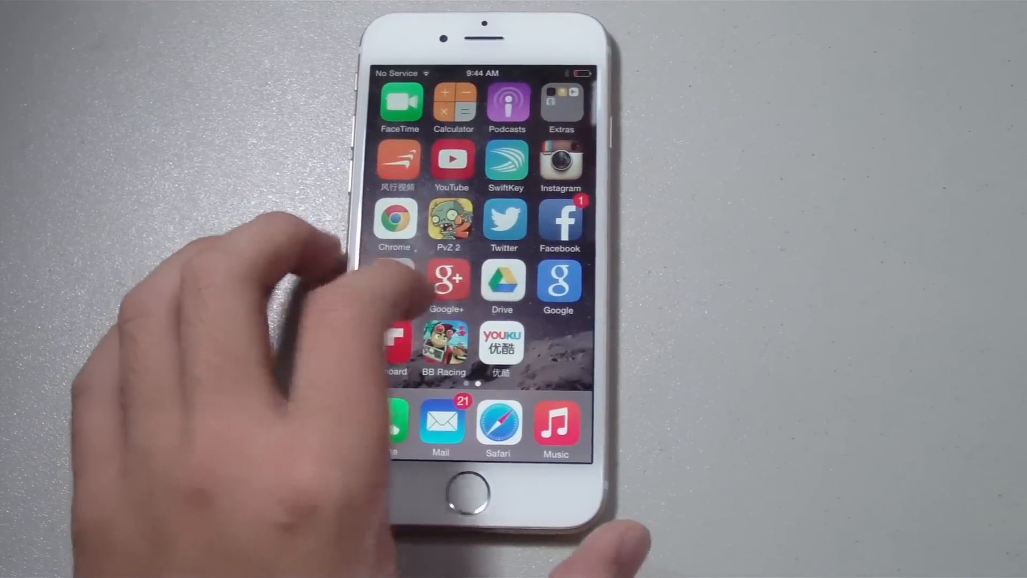
# In Health, switch the Dashboard to weekly view and browse to Body Measurements.
pyautogui.hscroll(3)
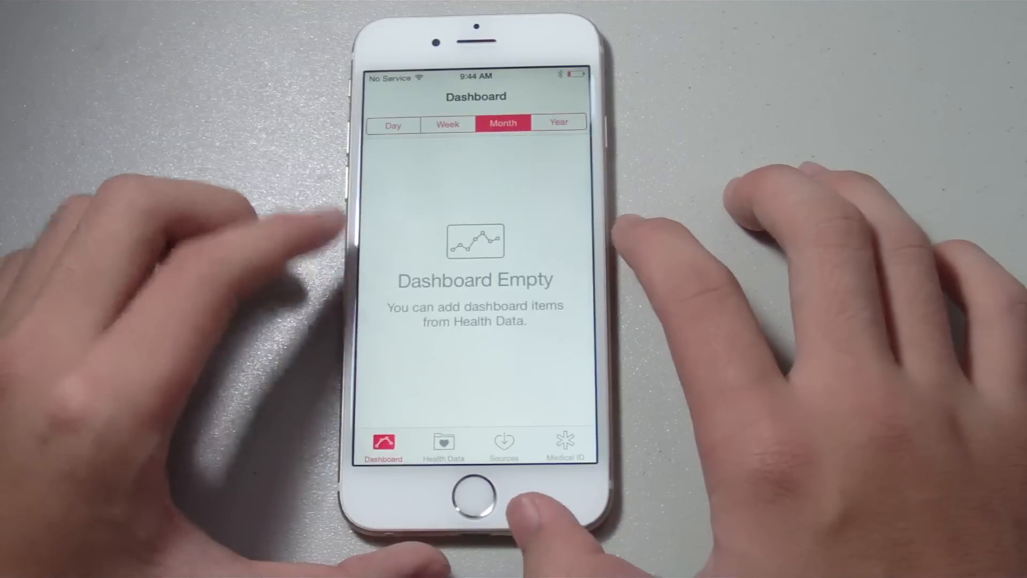
pyautogui.click(449, 123)
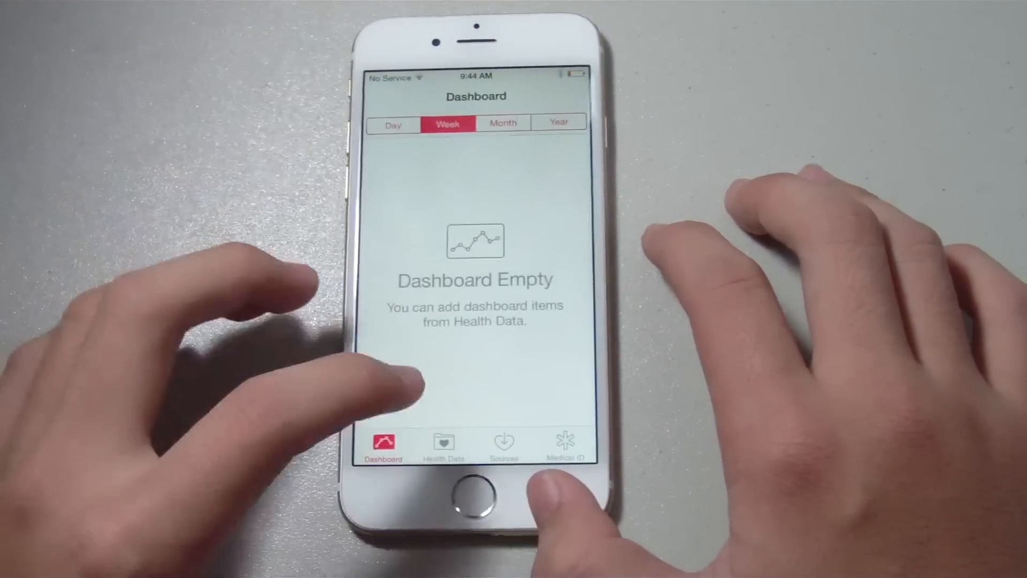
pyautogui.click(442, 446)
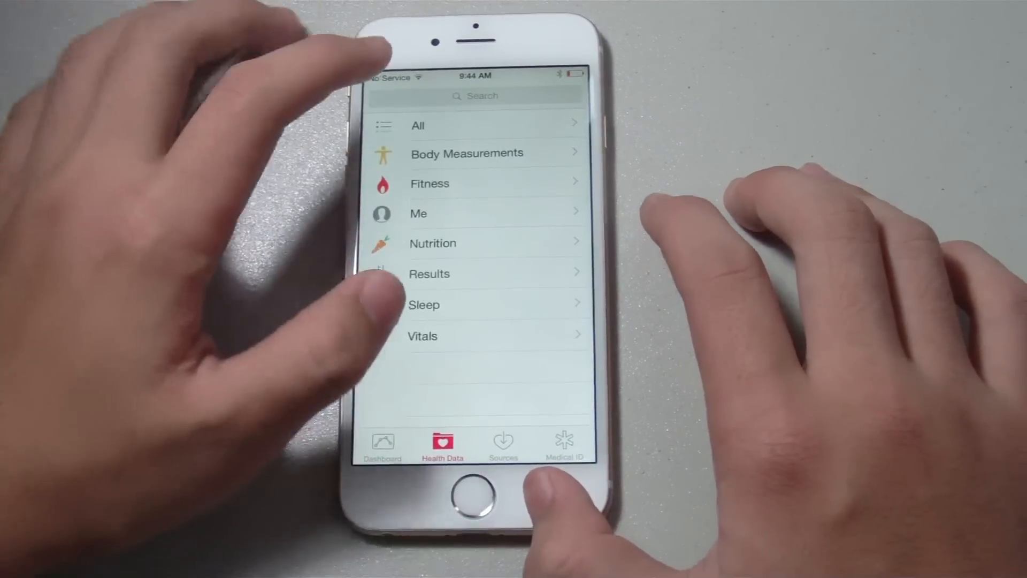
pyautogui.click(467, 153)
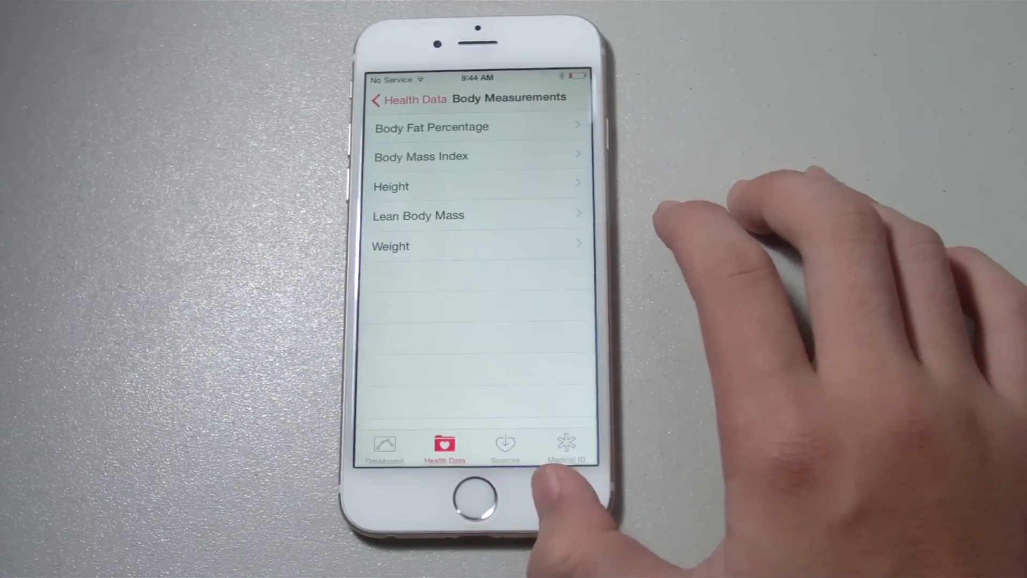
# In Body Fat Percentage, cancel adding a data point and turn on Show on Dashboard.
pyautogui.click(431, 126)
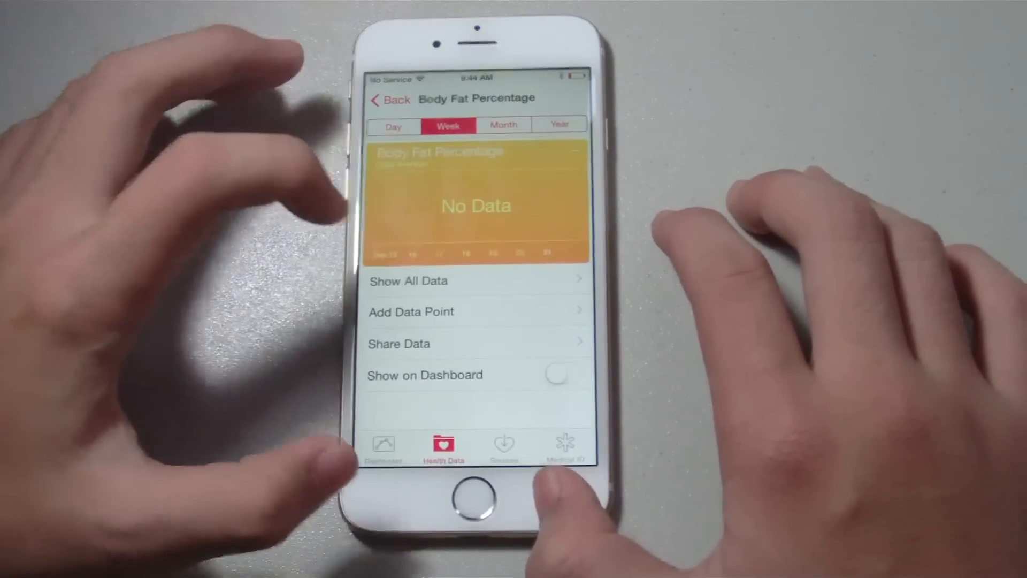
pyautogui.click(411, 311)
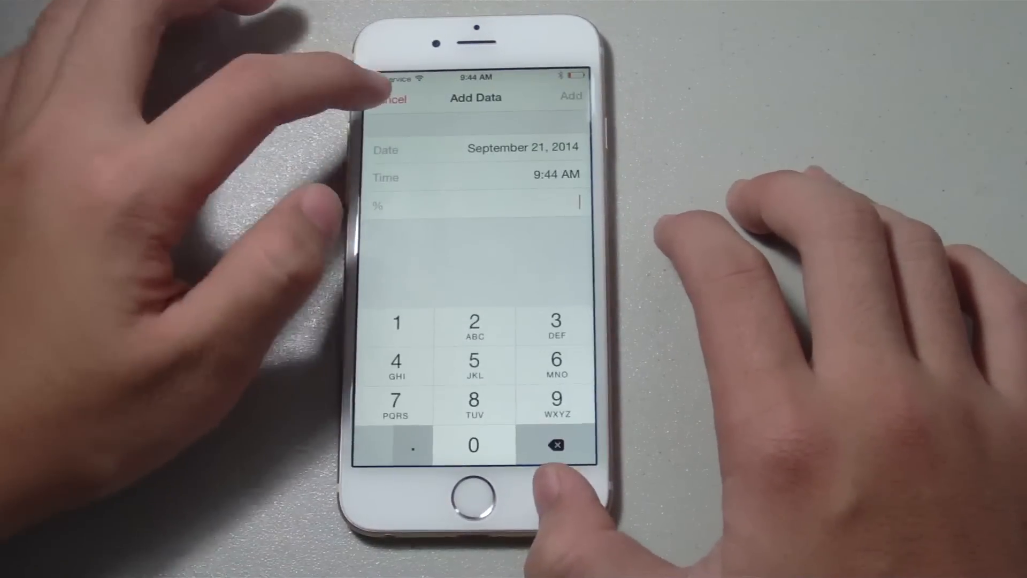
pyautogui.click(392, 99)
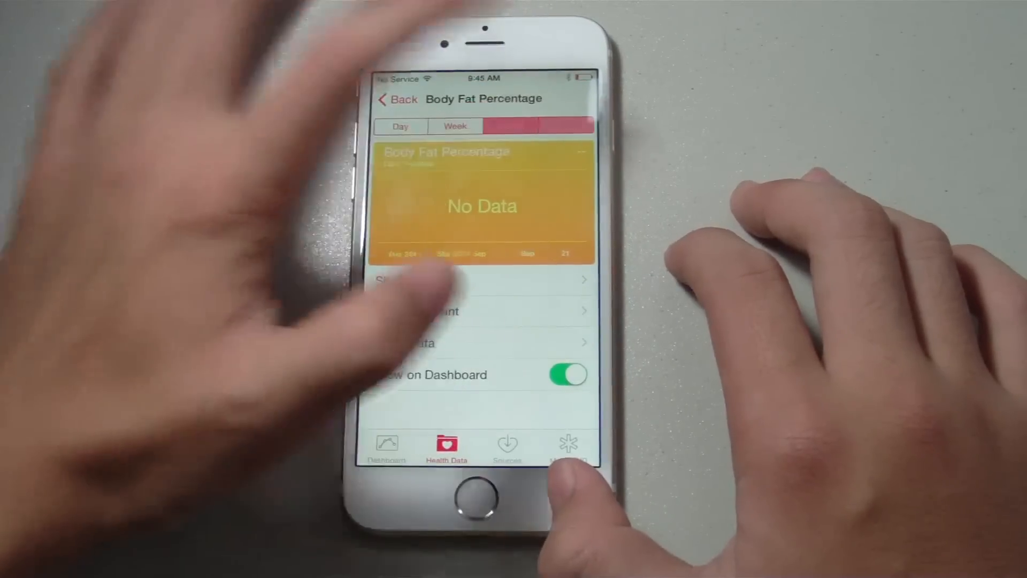
pyautogui.click(565, 126)
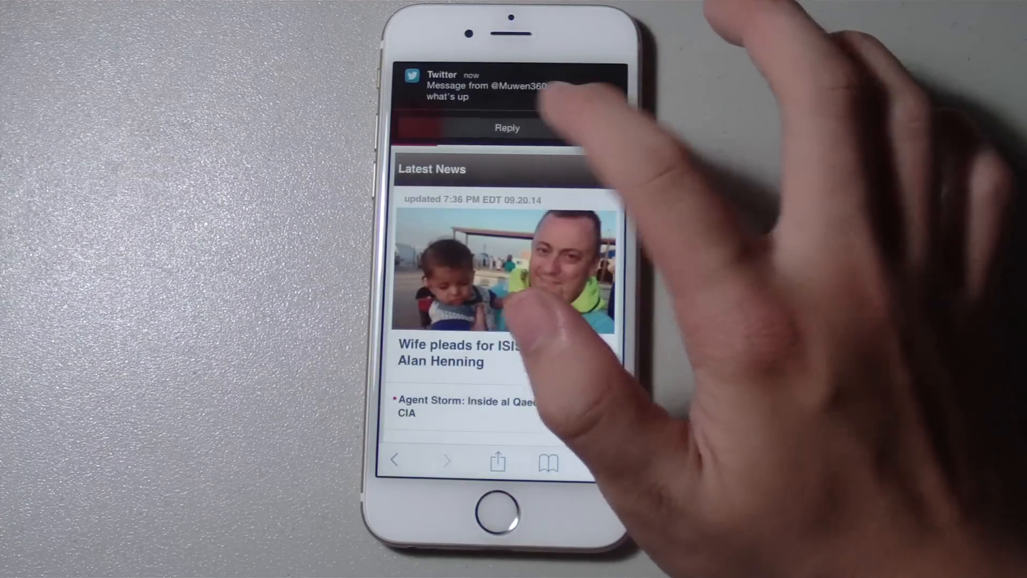
# Reply to the Twitter direct message from the notification, typing replies like 'The iPhone is so cool now'.
pyautogui.click(504, 85)
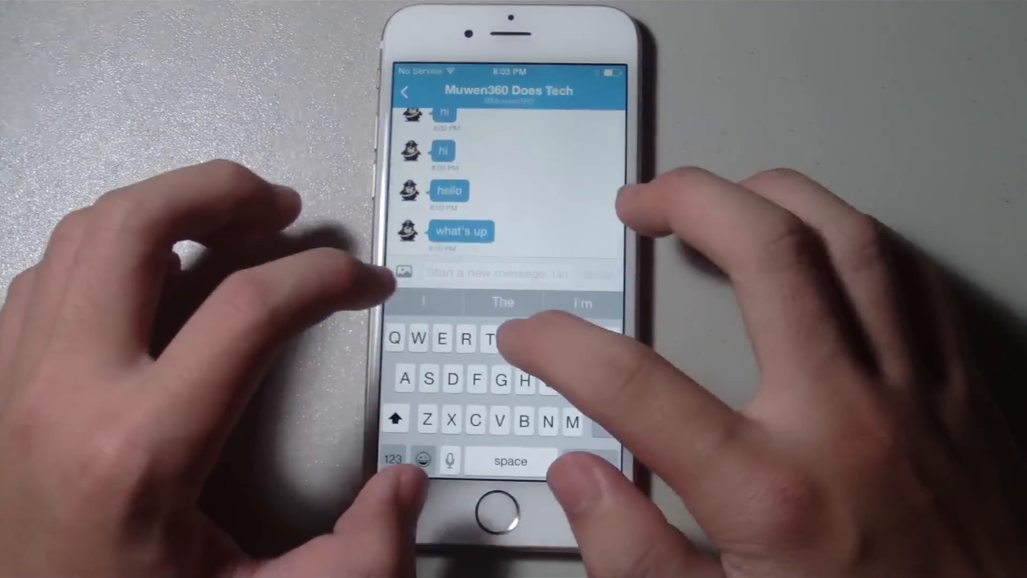
pyautogui.write('He')
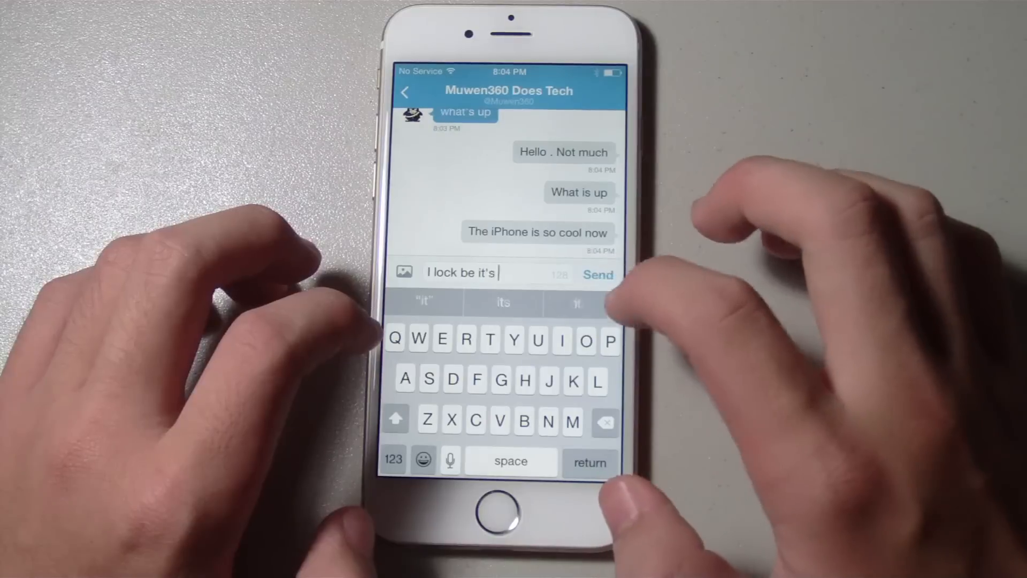
pyautogui.write('awesome but')
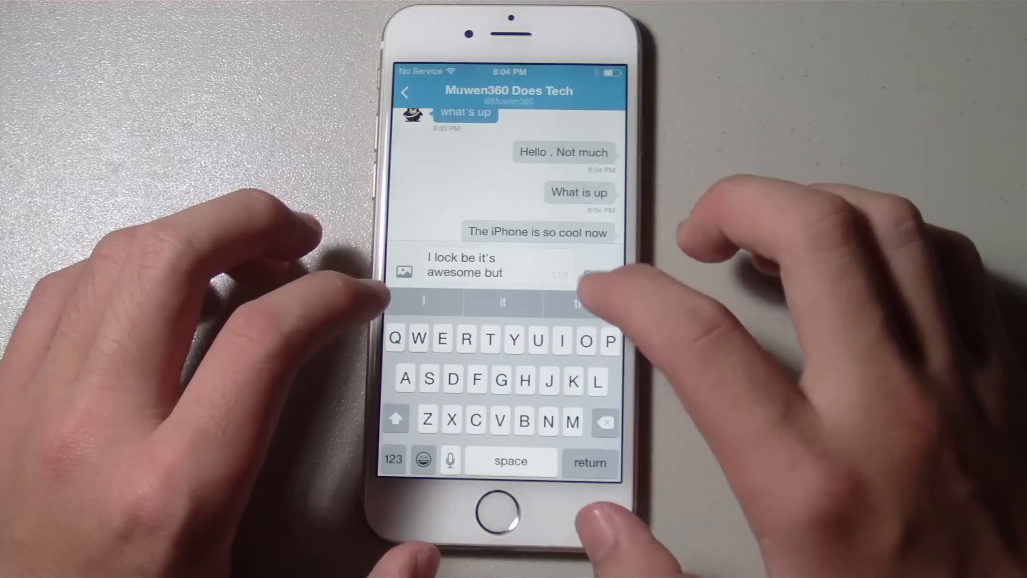
pyautogui.write('it')
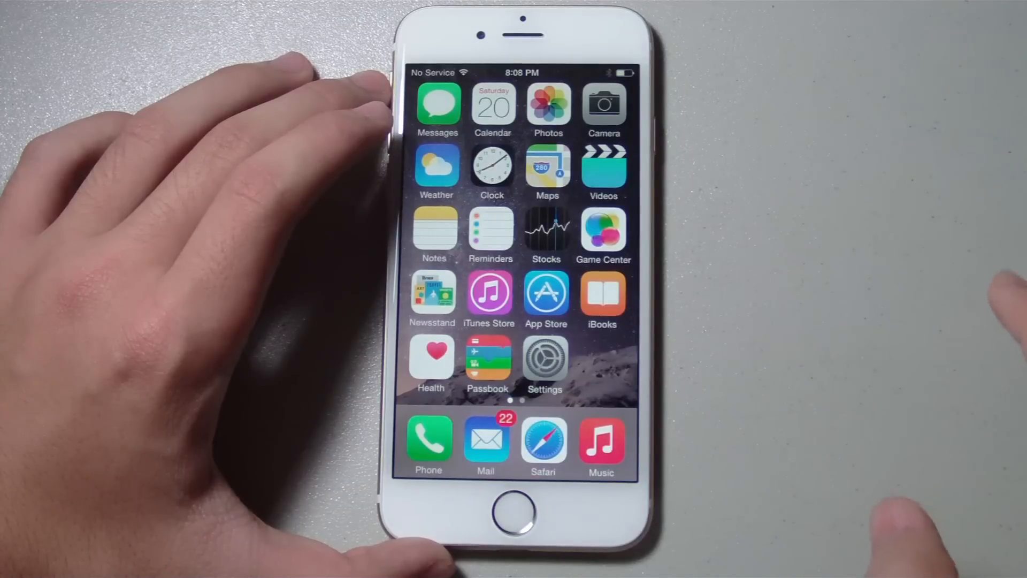
# Show the installed third-party keyboards under Settings > General > Keyboards.
pyautogui.click(545, 359)
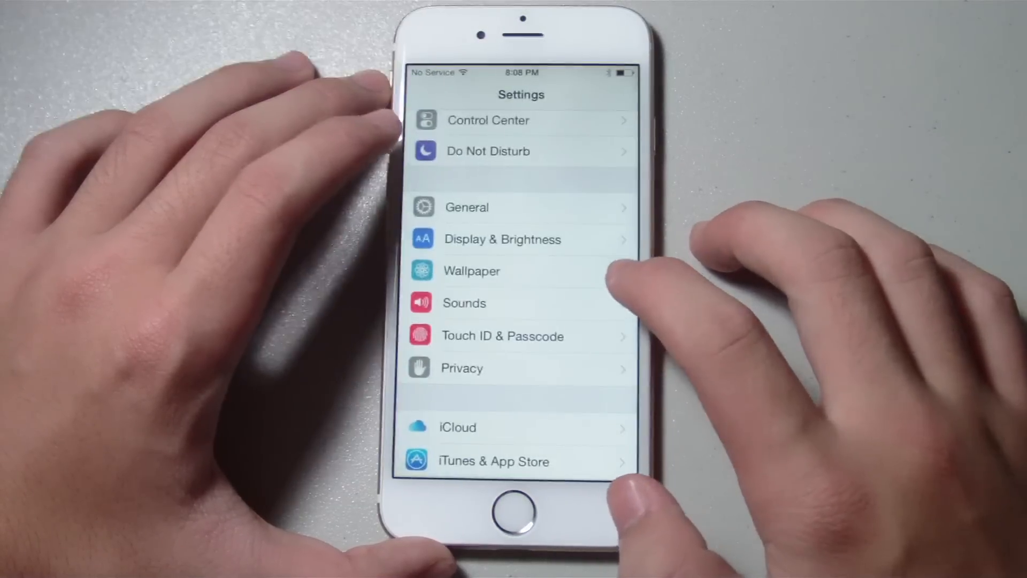
pyautogui.click(467, 206)
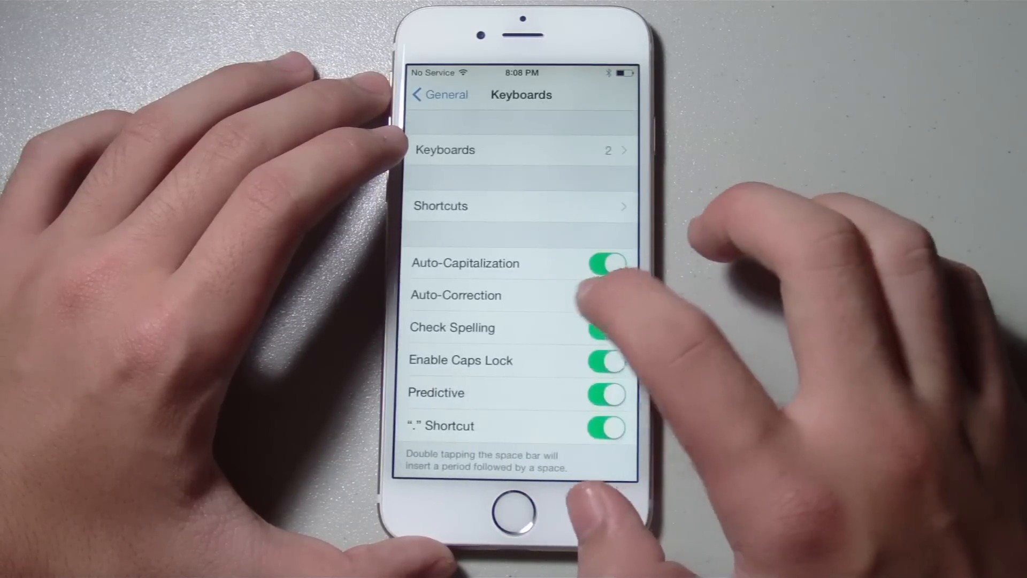
pyautogui.click(445, 150)
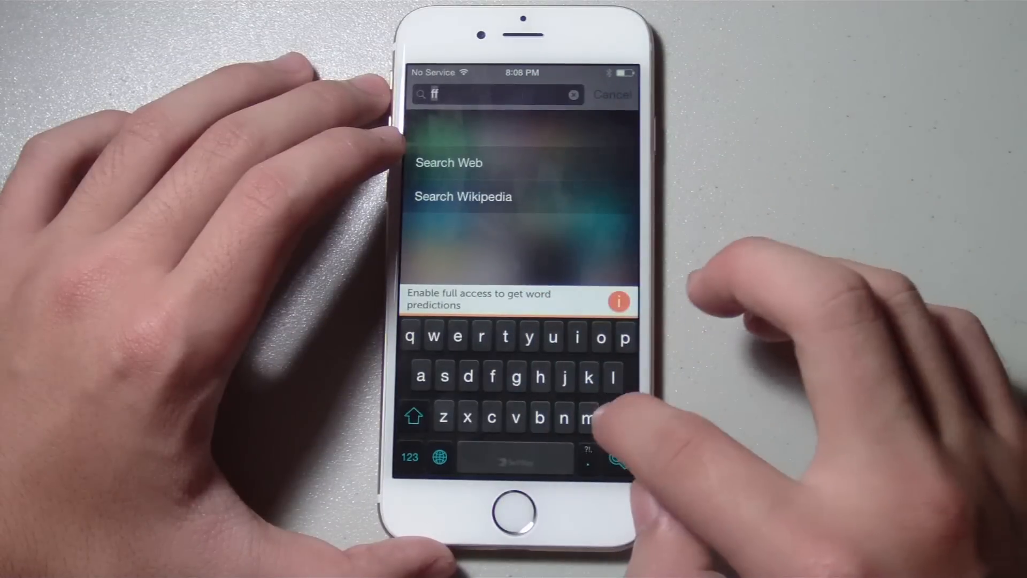
# Run Spotlight searches for 'food' and 'apple' using the SwiftKey keyboard.
pyautogui.click(575, 96)
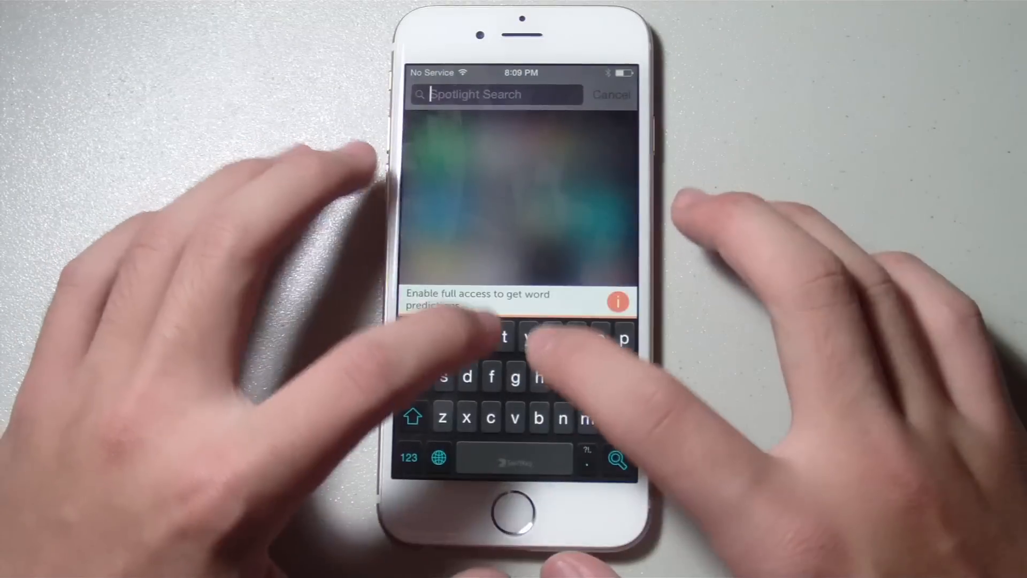
pyautogui.write('food')
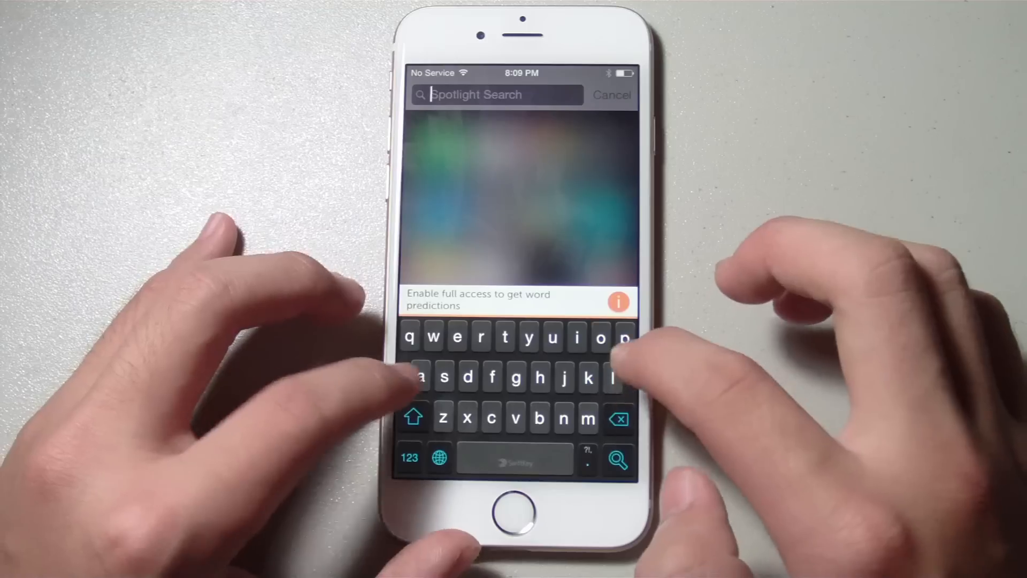
pyautogui.write('apple')
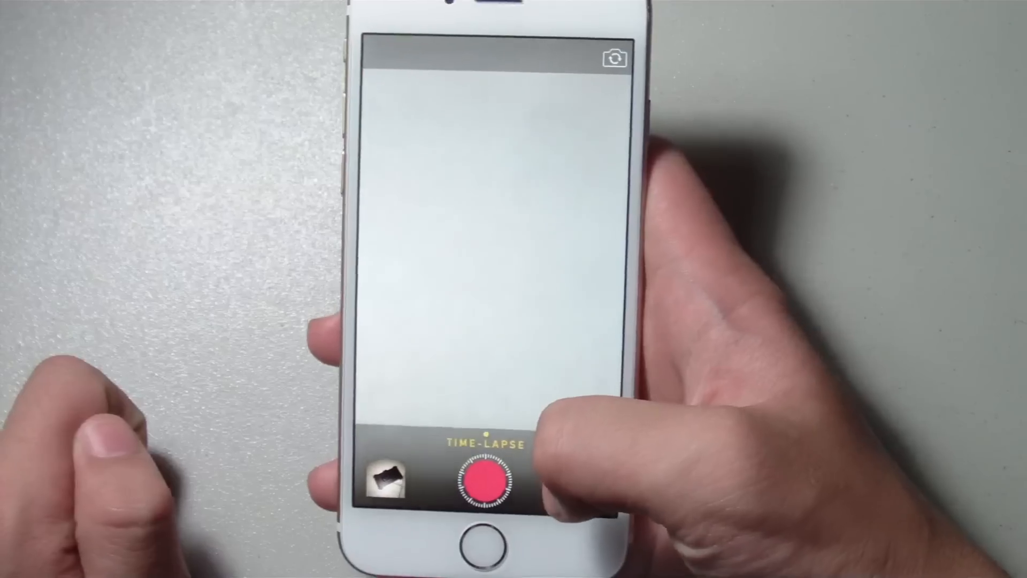
# Record a short time-lapse clip by starting and stopping the camera.
pyautogui.click(484, 475)
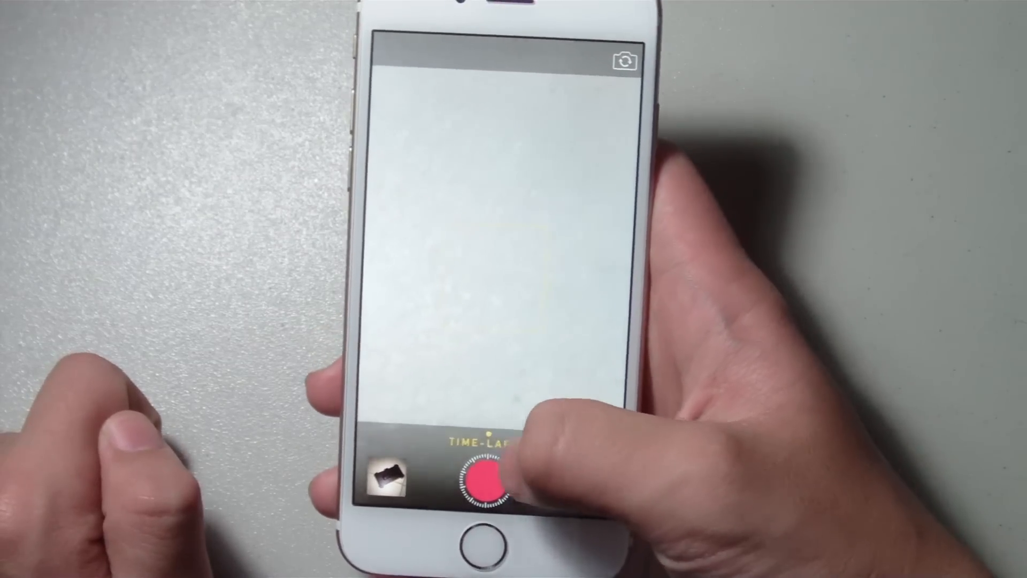
pyautogui.click(485, 475)
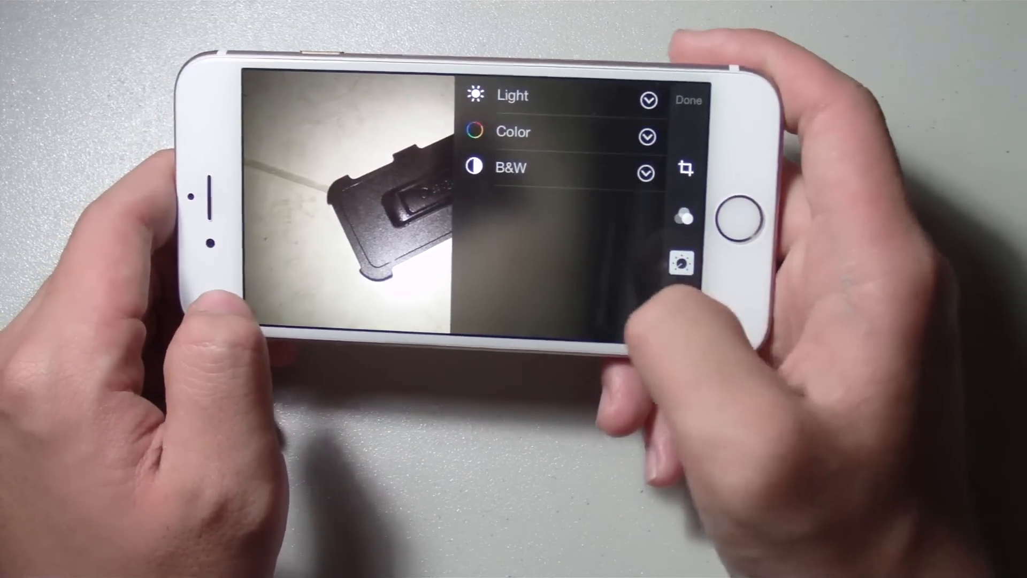
# Show the Light, Color and B&W adjustments for the photo of the black case.
pyautogui.click(688, 99)
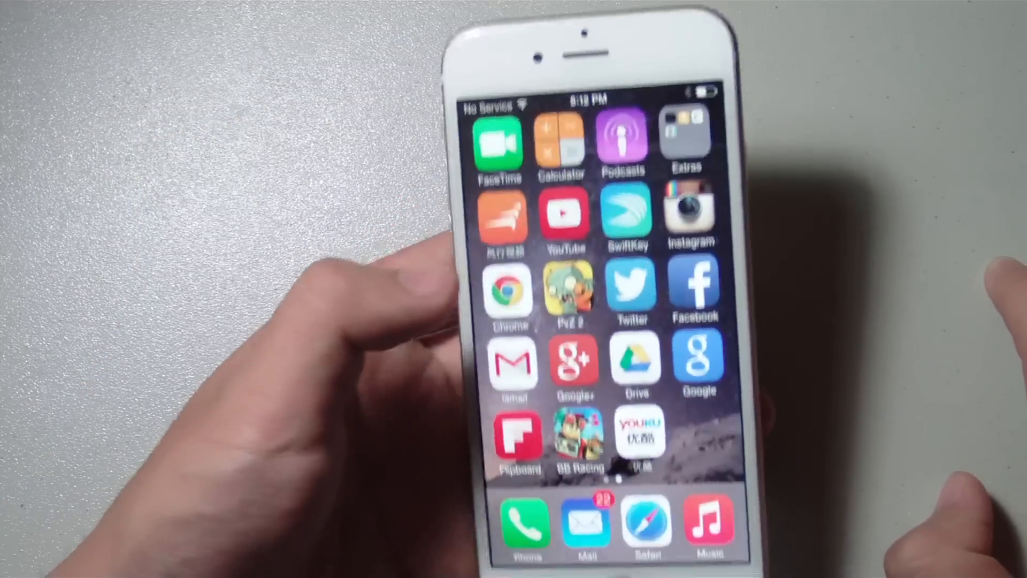
pyautogui.click(564, 216)
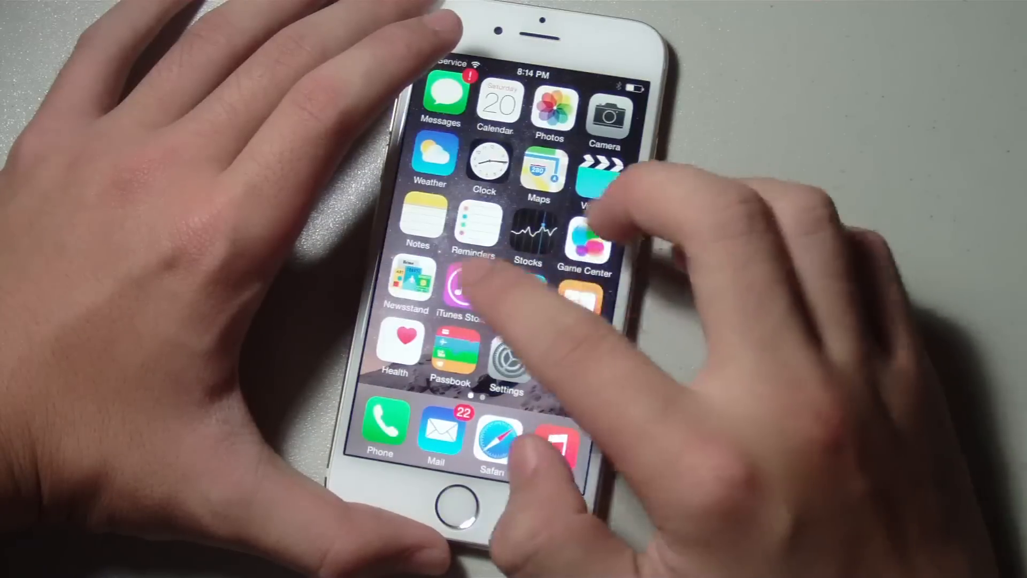
pyautogui.click(557, 435)
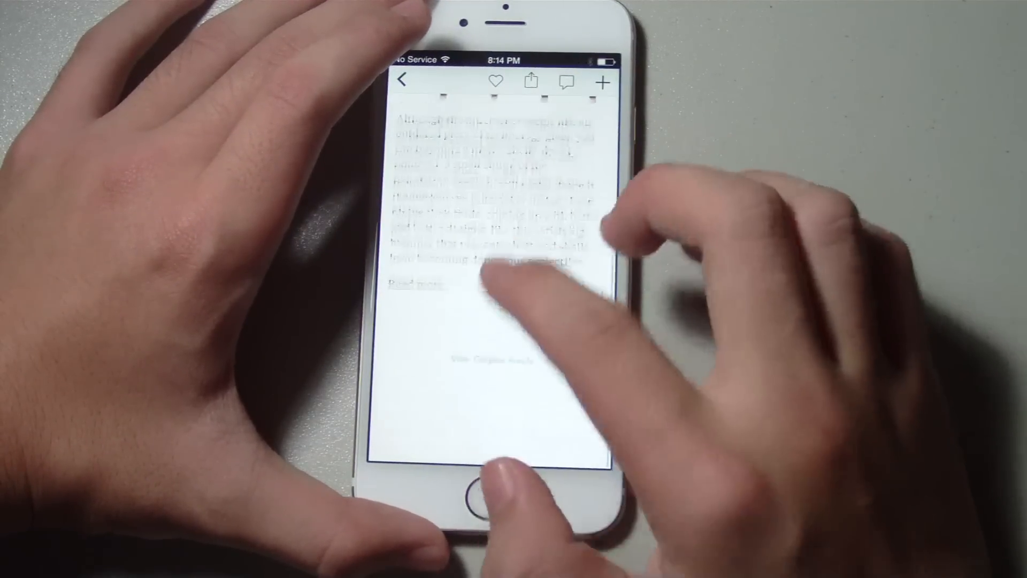
pyautogui.click(402, 81)
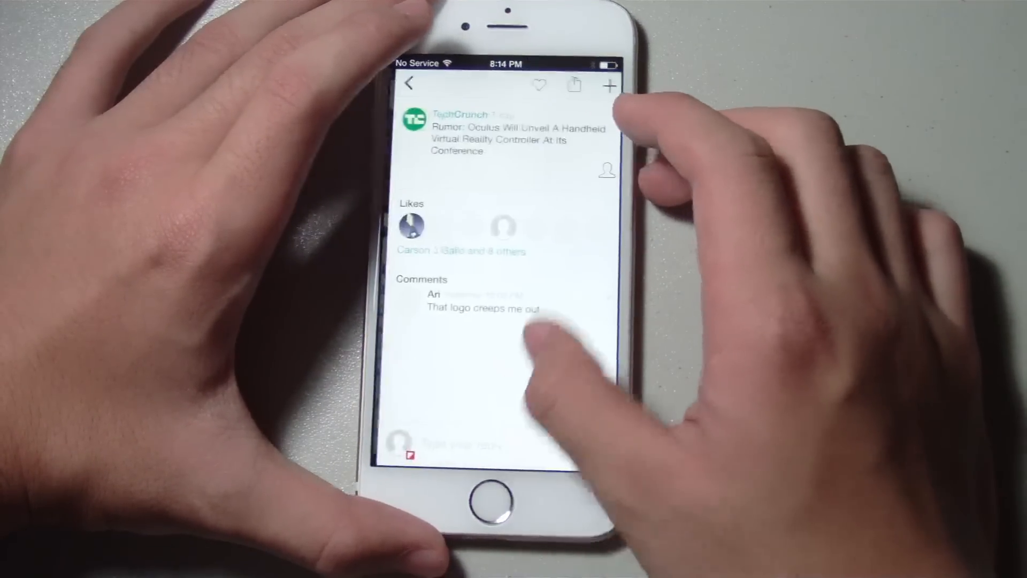
pyautogui.click(408, 83)
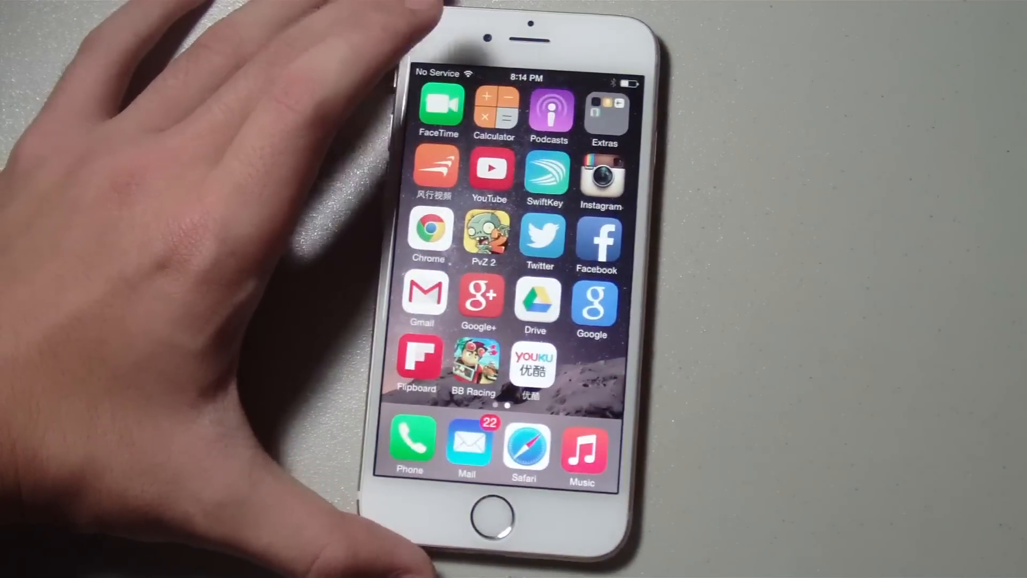
pyautogui.click(474, 364)
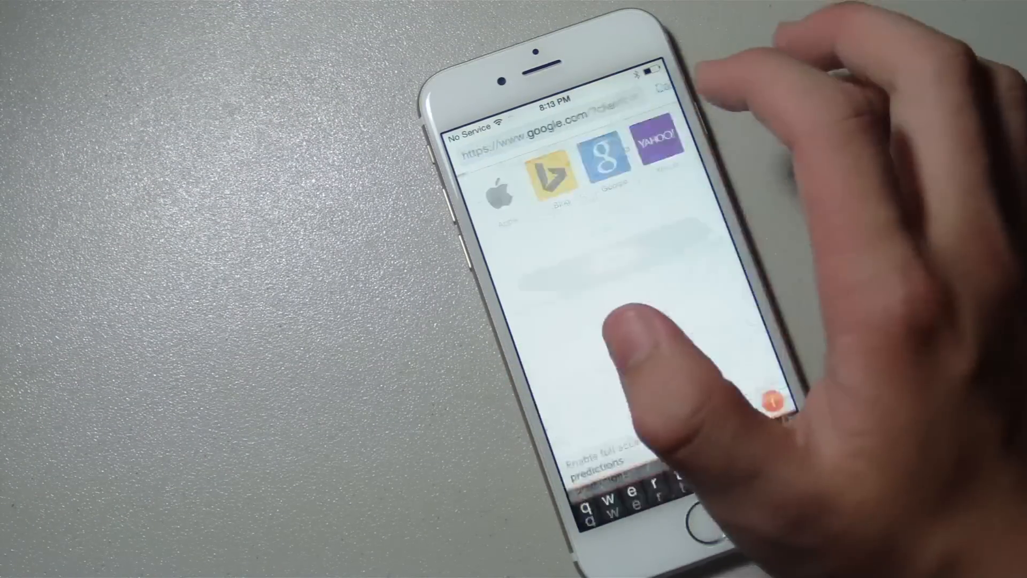
# Load the Yahoo home page from Safari favourites and scroll through its news stories.
pyautogui.click(655, 140)
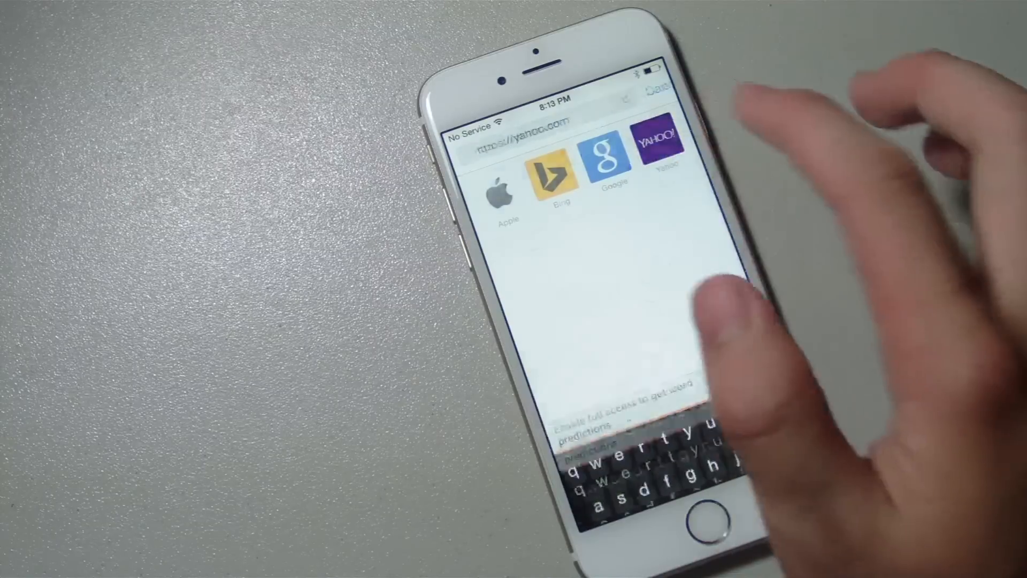
pyautogui.click(604, 157)
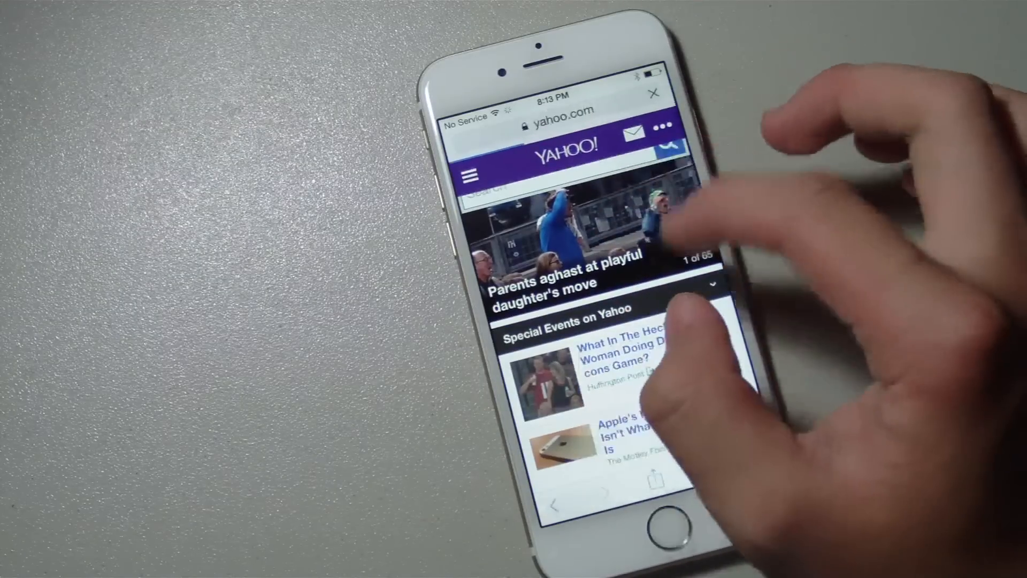
pyautogui.scroll(-3)
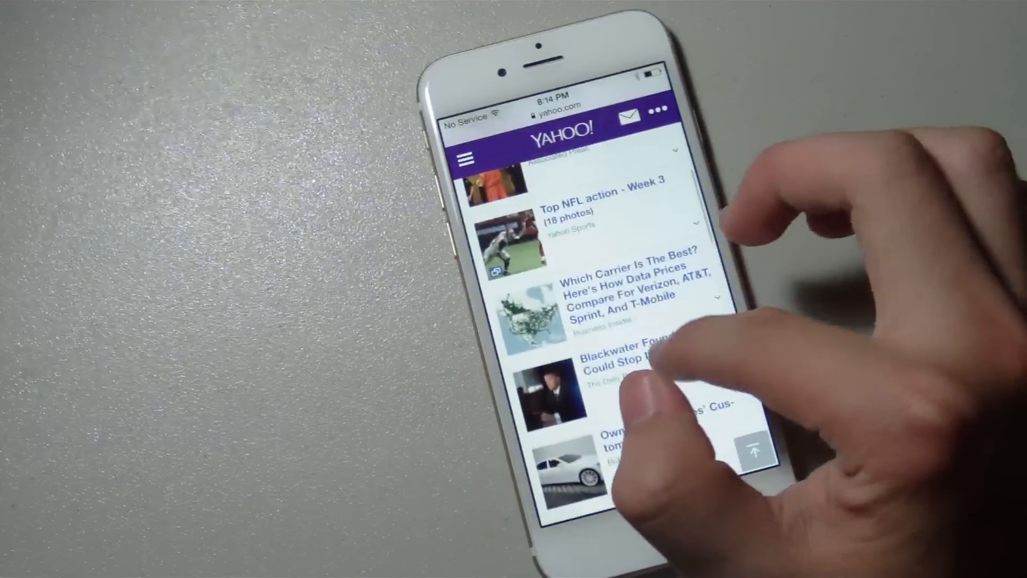
pyautogui.scroll(-3)
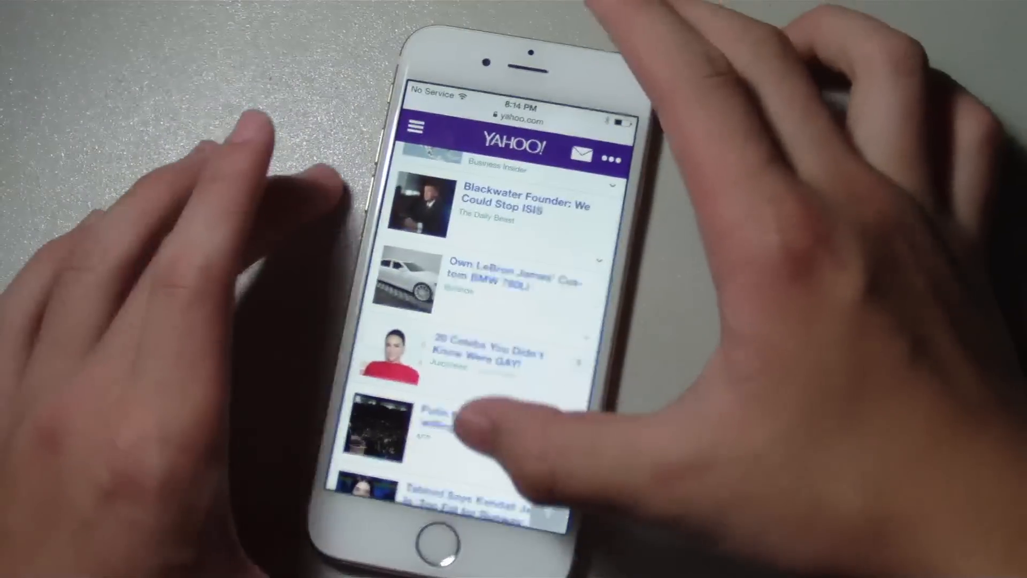
pyautogui.scroll(-3)
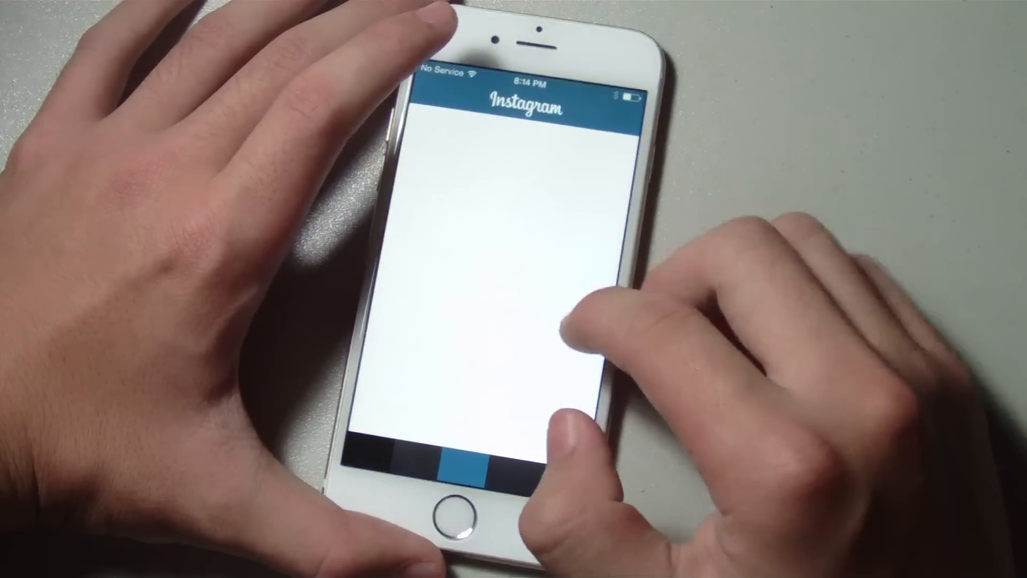
# Start entering an email on Instagram's Sign Up screen, then return to the home screen.
pyautogui.click(504, 236)
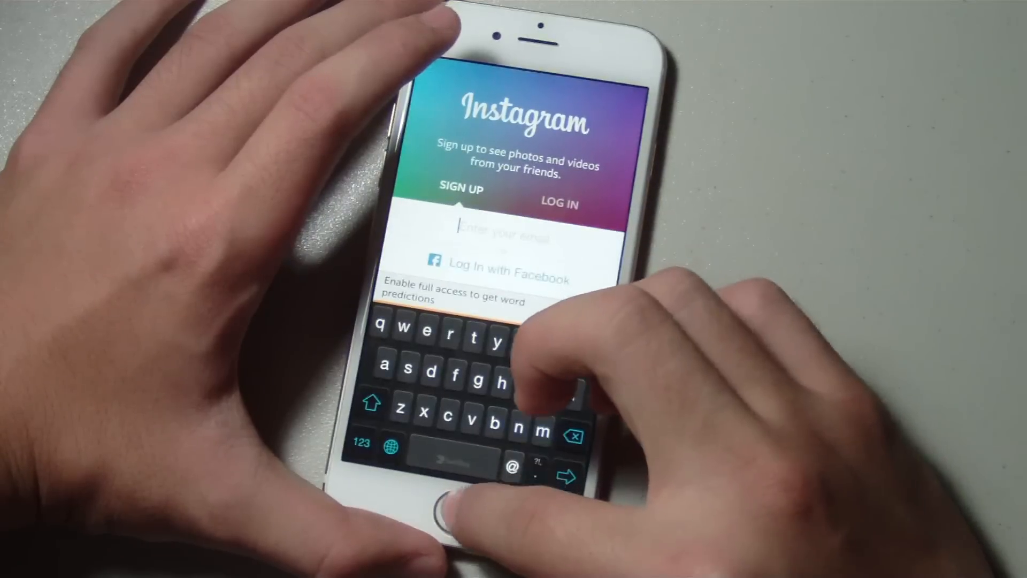
pyautogui.click(444, 512)
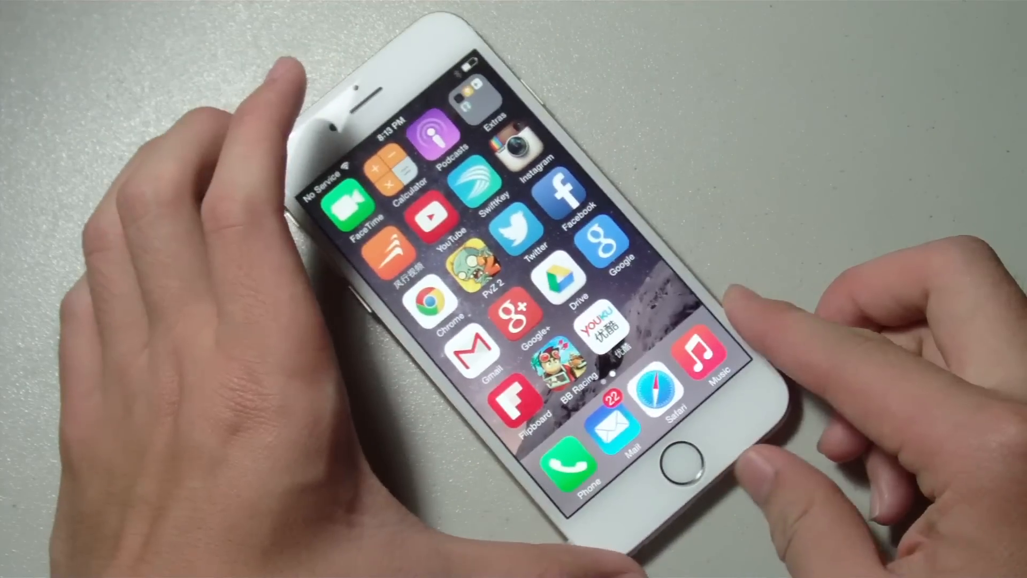